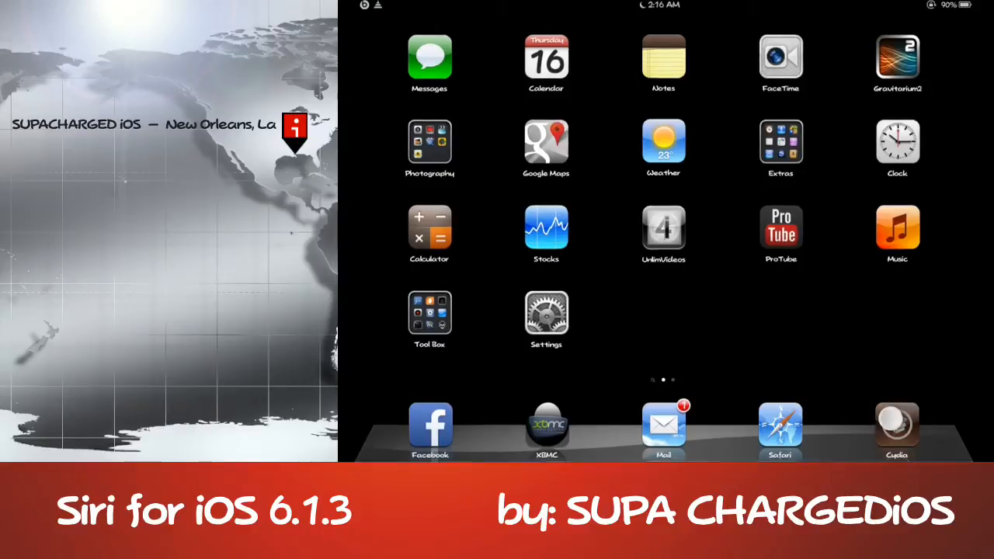
- Launch Cydia from the home screen and show its Sources list
left_click(896, 427)
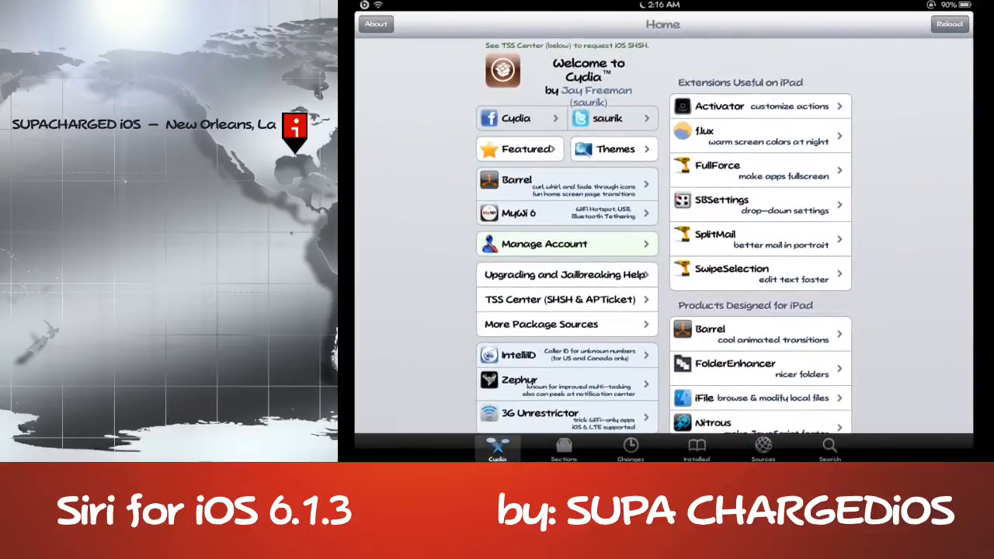
left_click(763, 447)
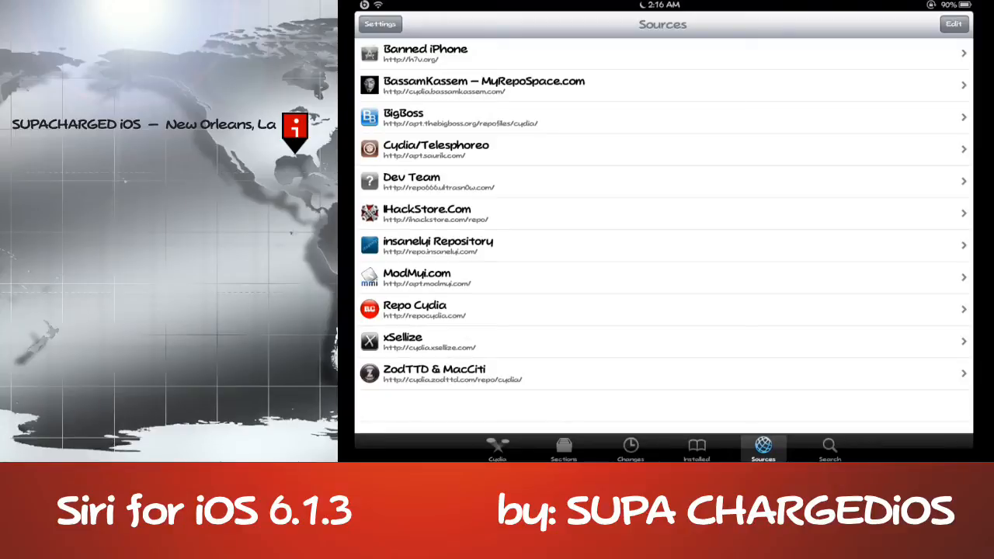
left_click(954, 24)
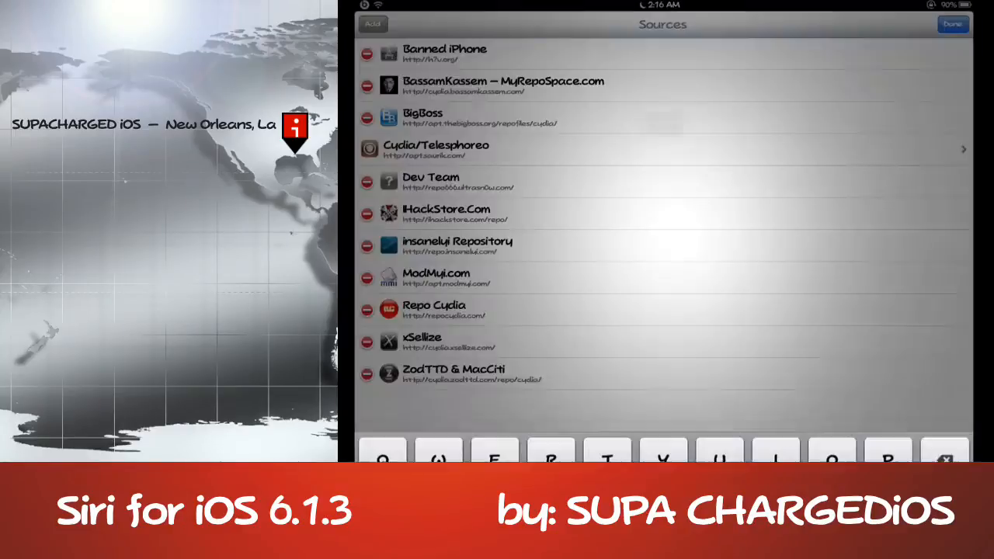
left_click(372, 25)
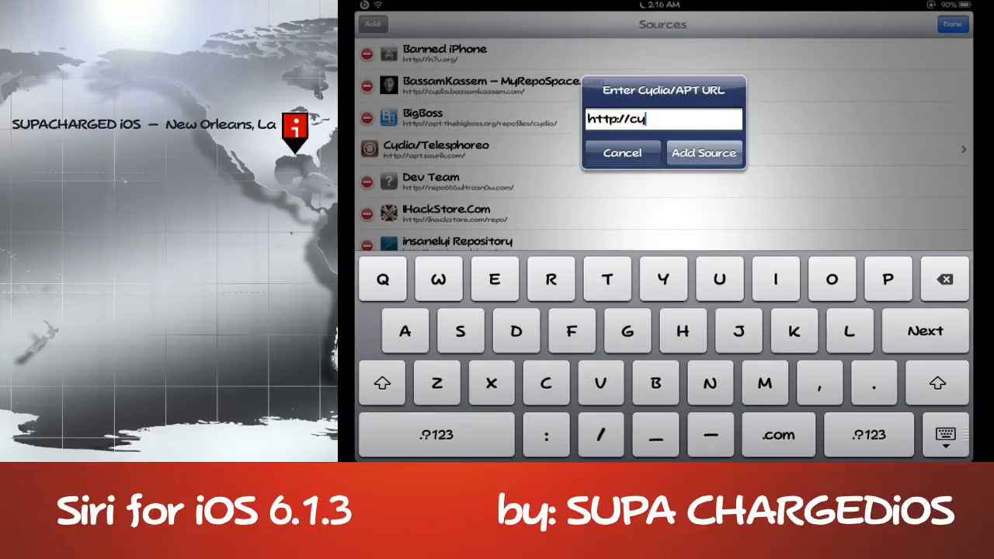
type("dia.bassam")
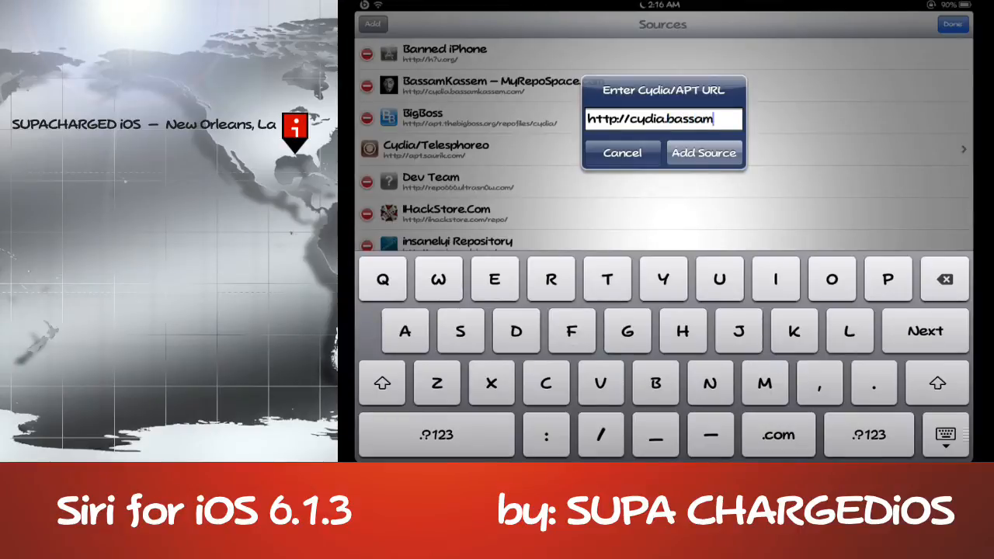
type("kass")
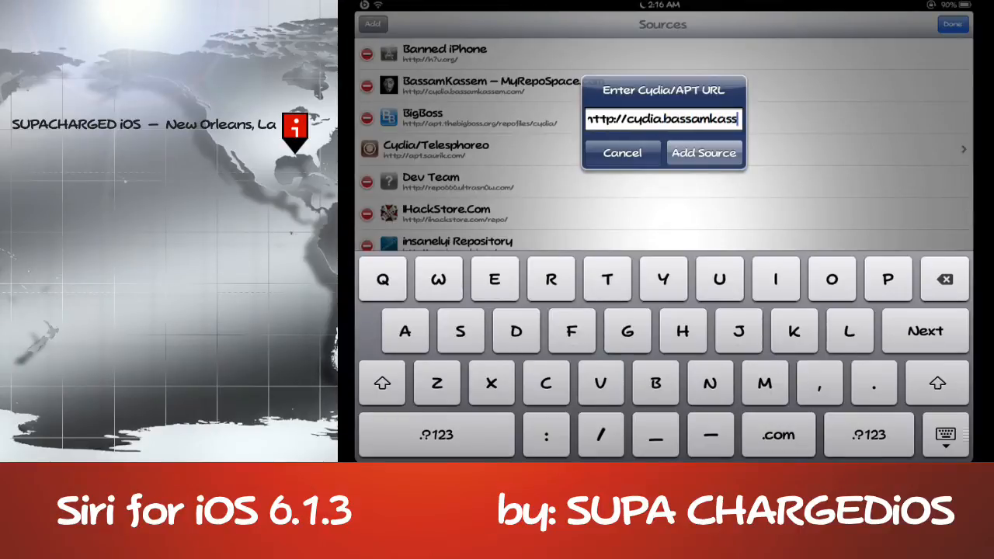
left_click(776, 435)
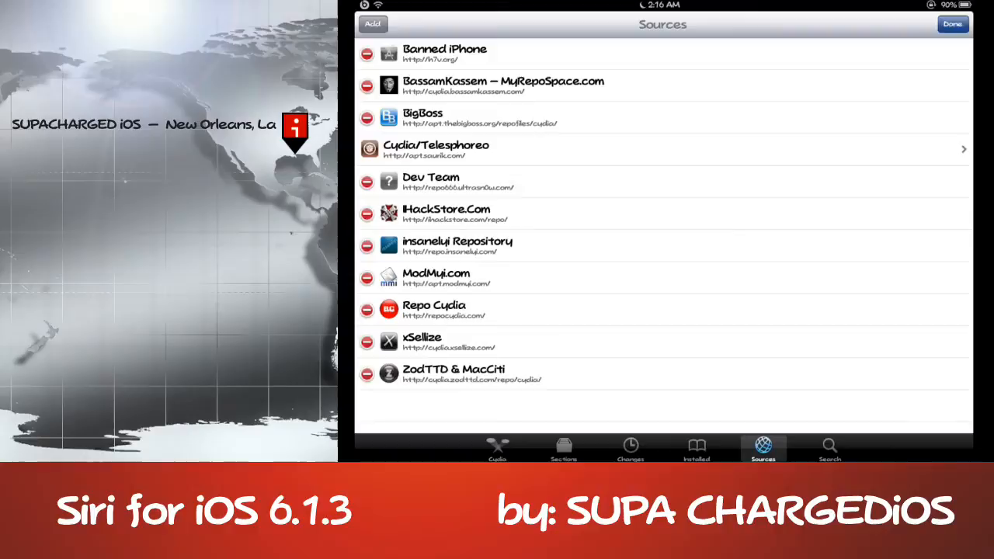
- Leave editing mode and open the BassamKassem — MyRepoSpace.com source's package list
left_click(953, 25)
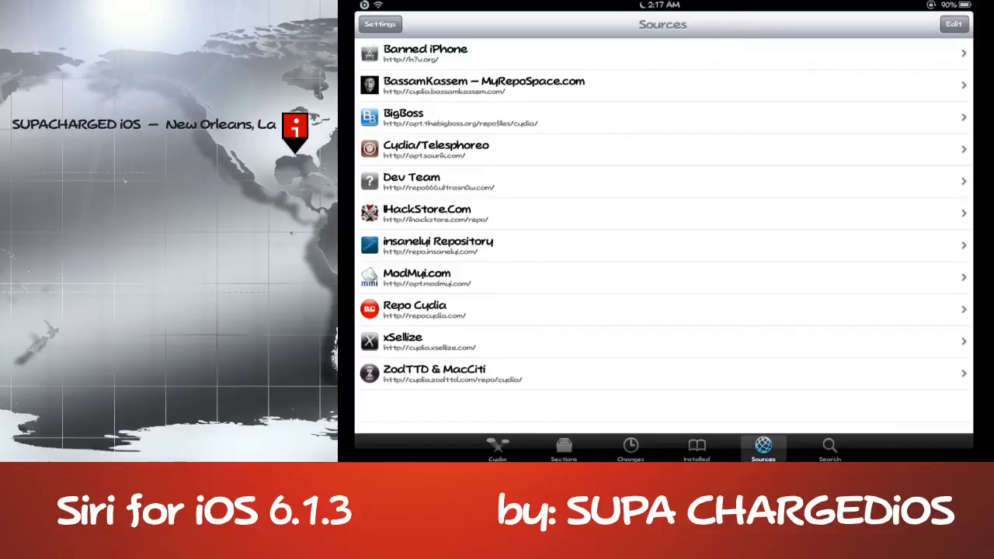
left_click(485, 86)
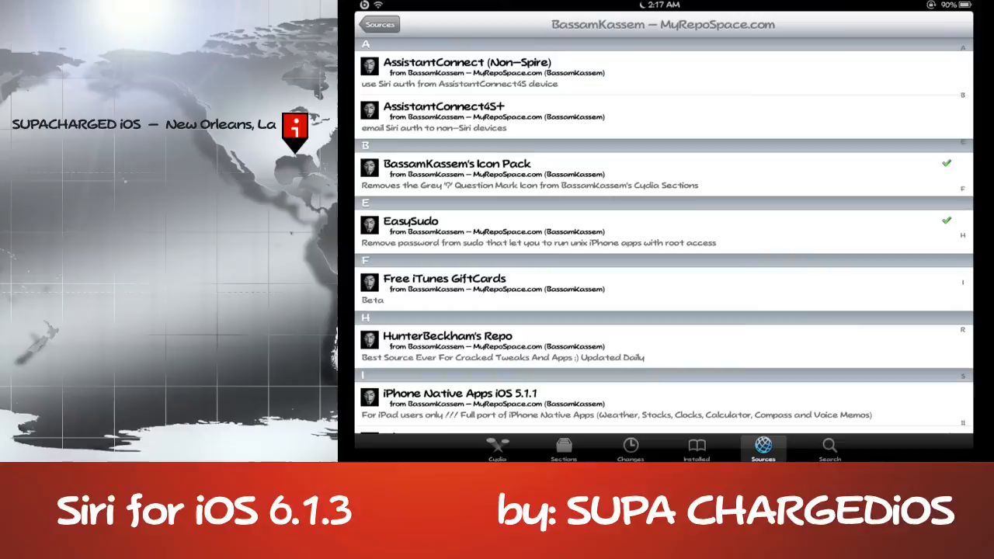
- Scroll the repo's packages and open the [Ac/D]Siri-iOS 6.1.3 details page
scroll("down", 3)
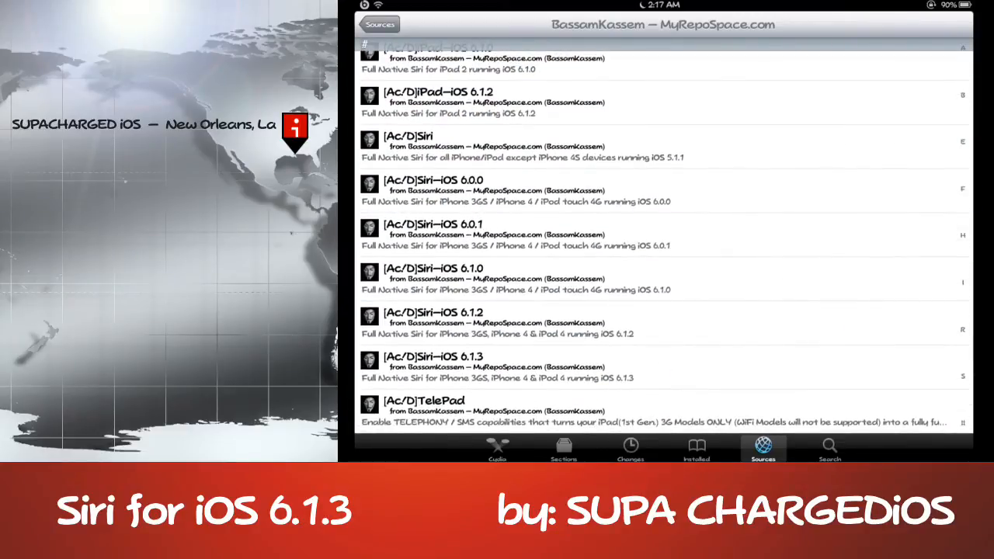
left_click(505, 367)
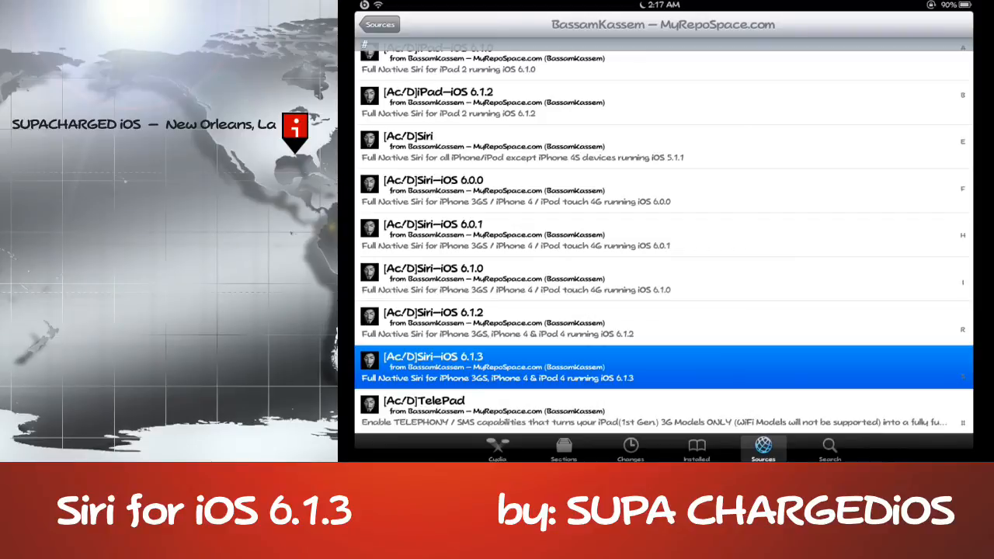
left_click(665, 370)
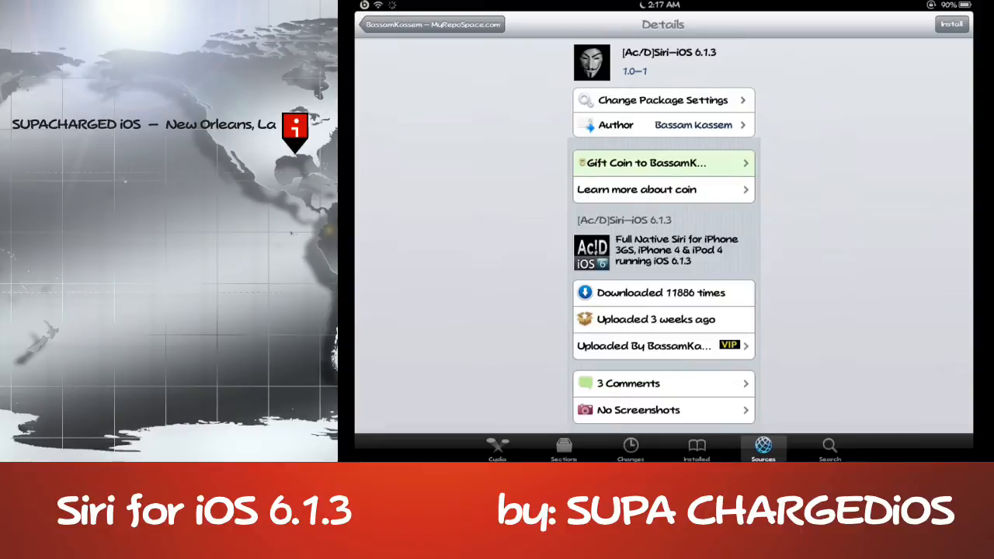
scroll("down", 3)
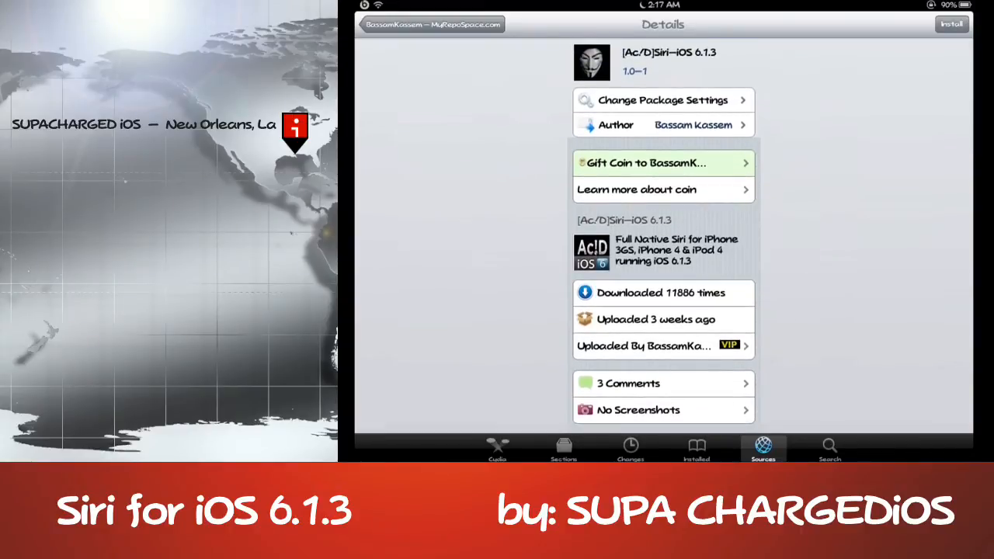
scroll("down", 3)
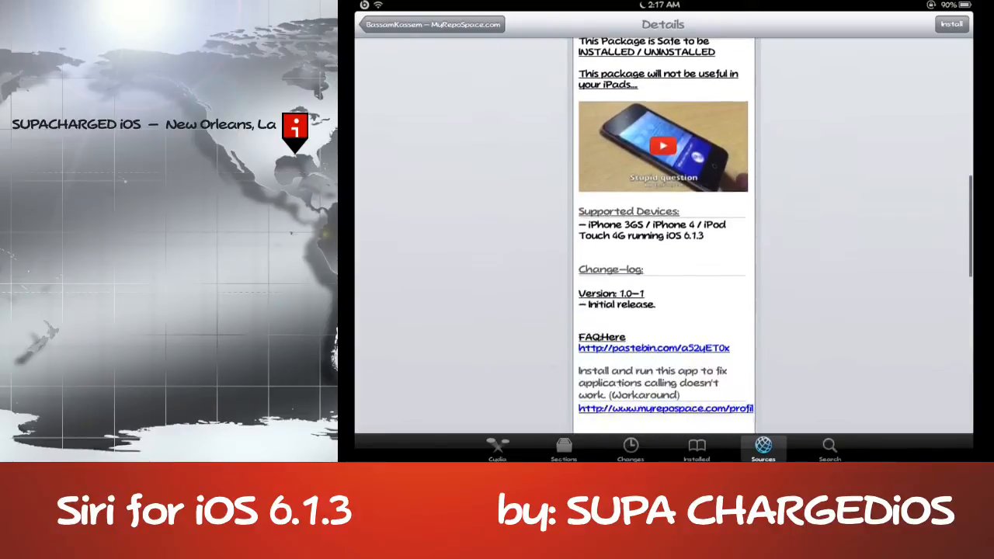
scroll("down", 3)
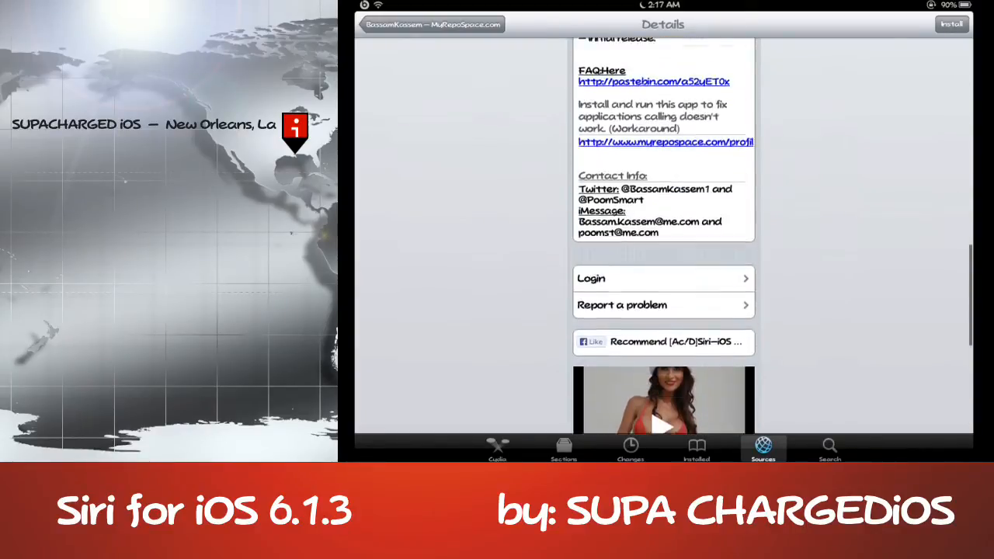